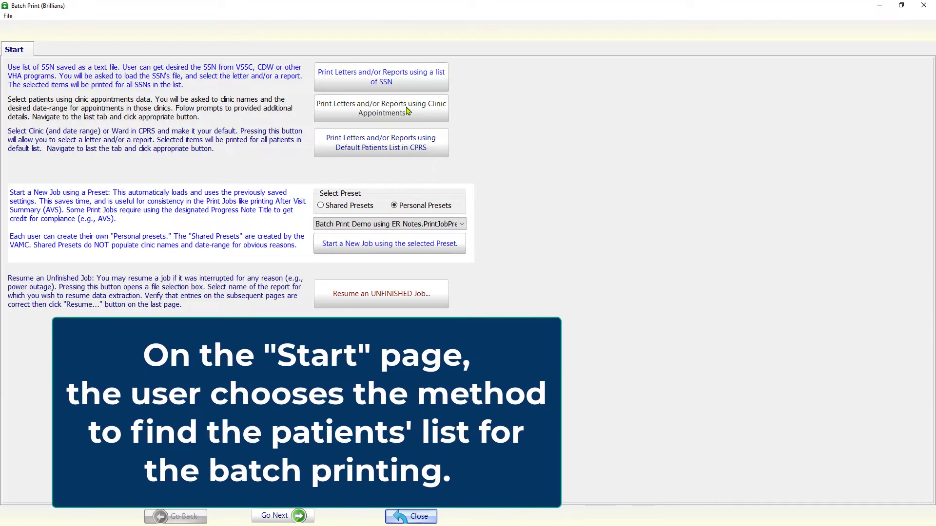
Choose to print letters and reports using clinic appointment data
click(321, 205)
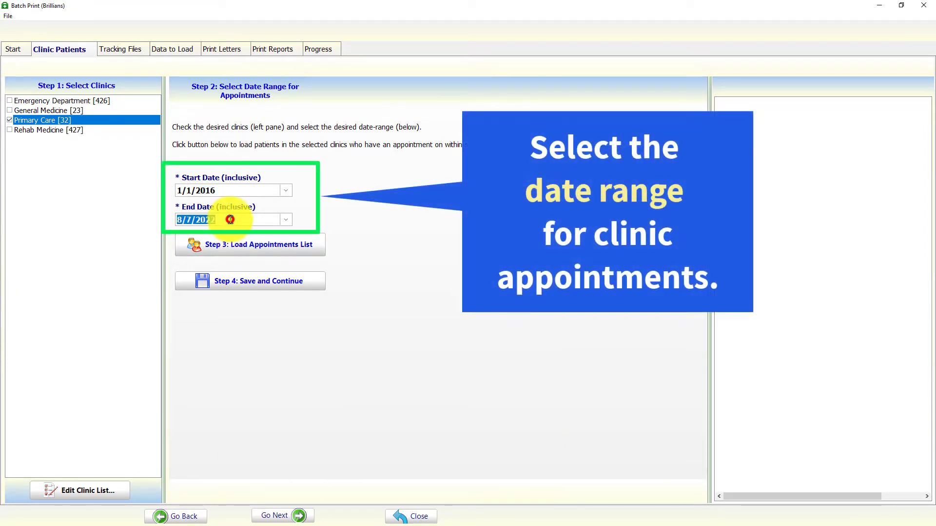
Set the end date of the Primary Care appointment range
click(274, 515)
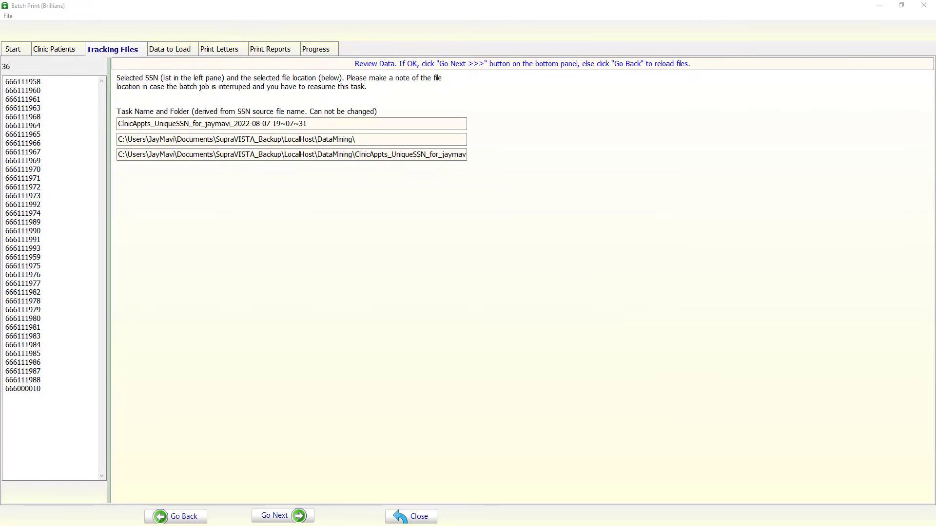
Move on to the Data to Load step
click(162, 48)
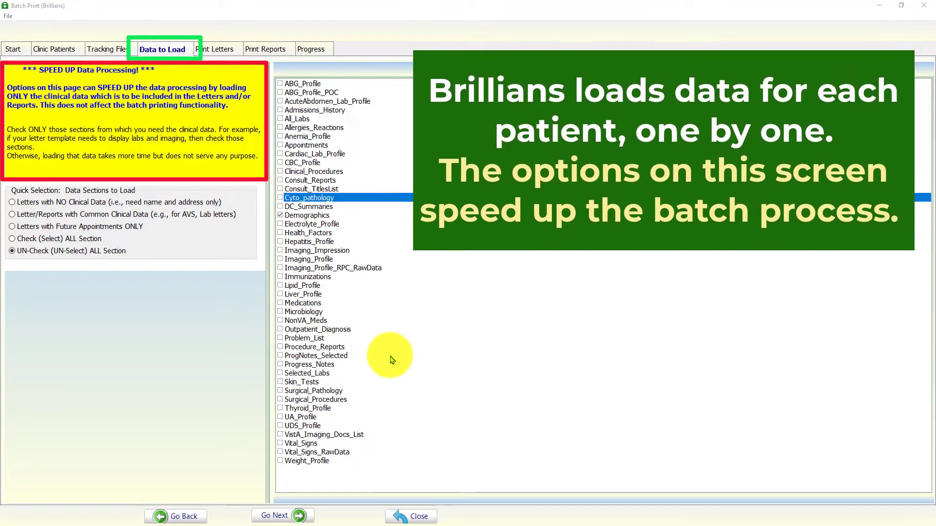
Move on to the Print Letters step
click(213, 49)
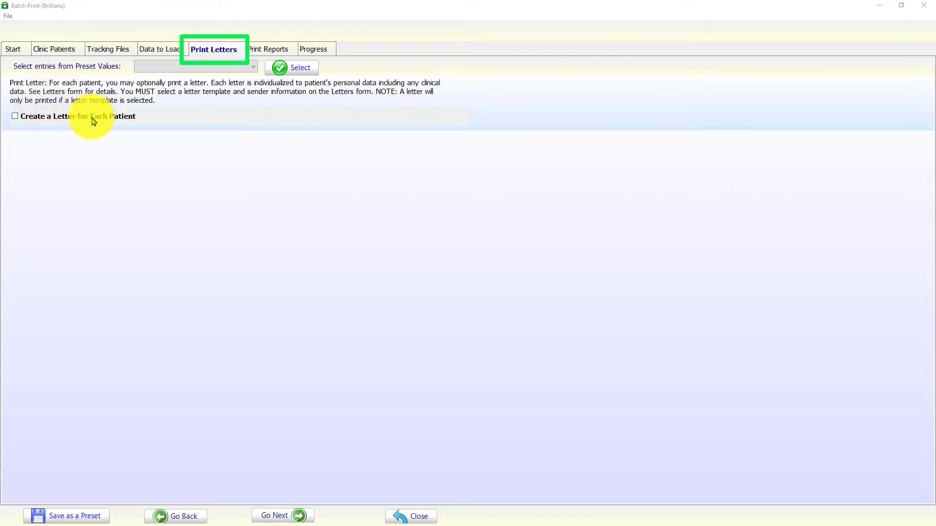
Turn on creating a letter for each patient
click(15, 116)
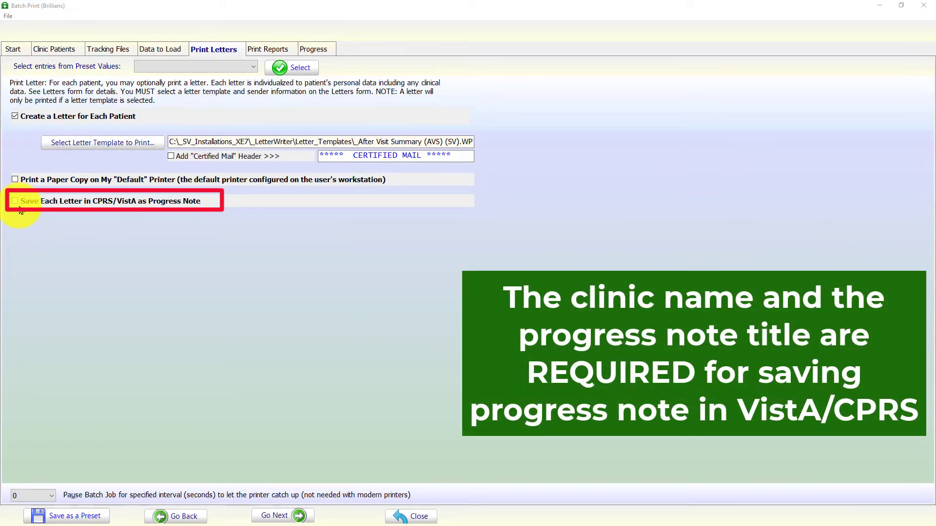
Save letters as progress notes for Primary Care with PRIMARY CARE GENERAL NOTE title
click(15, 200)
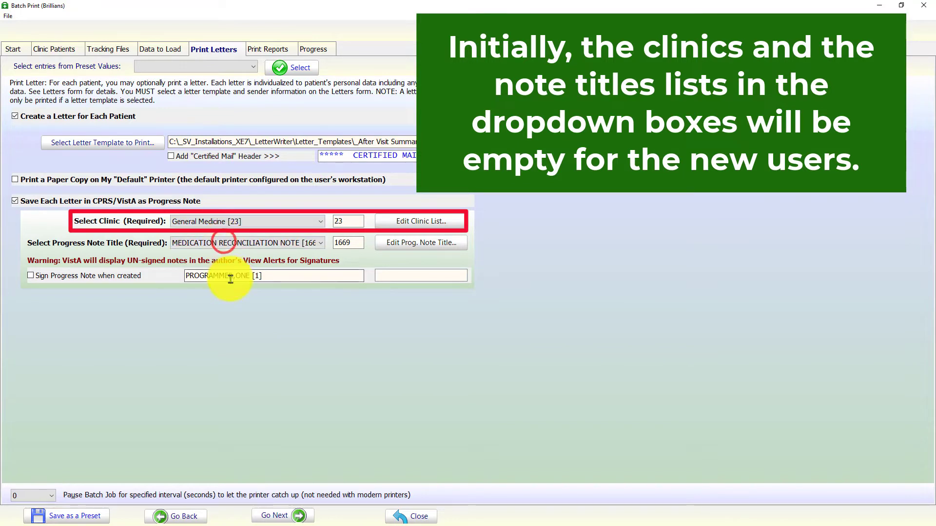
click(321, 221)
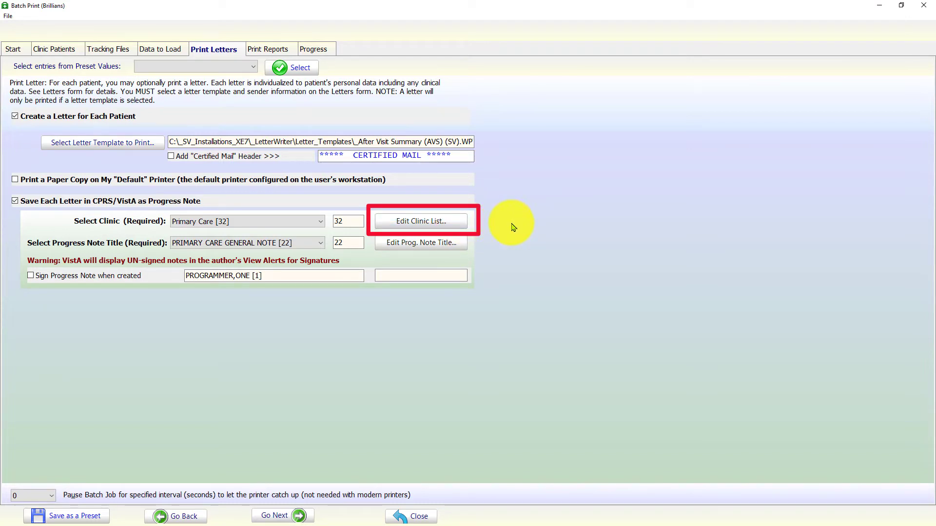
Add Emergency Department [426] to the clinic list
click(420, 221)
text(emerg)
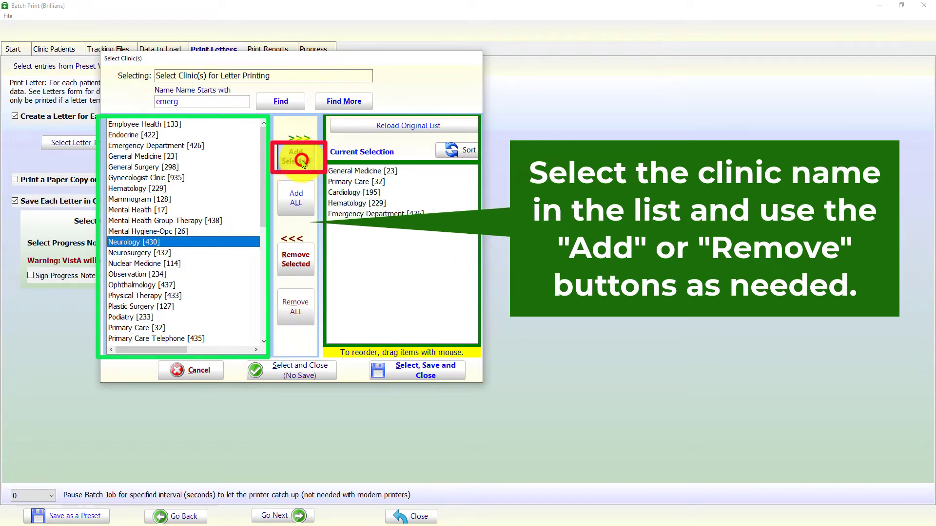
click(295, 157)
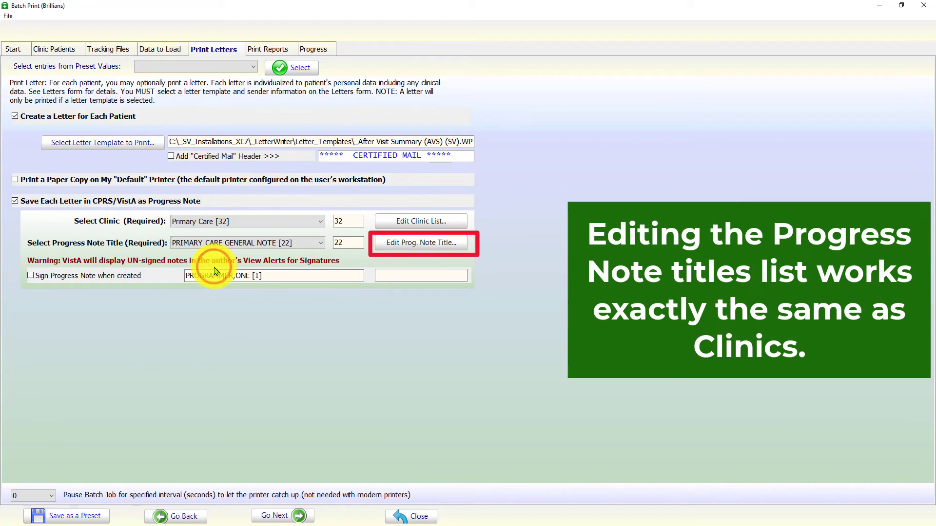
Find progress note titles starting with 'audio' in the title editor
click(420, 243)
text(audio)
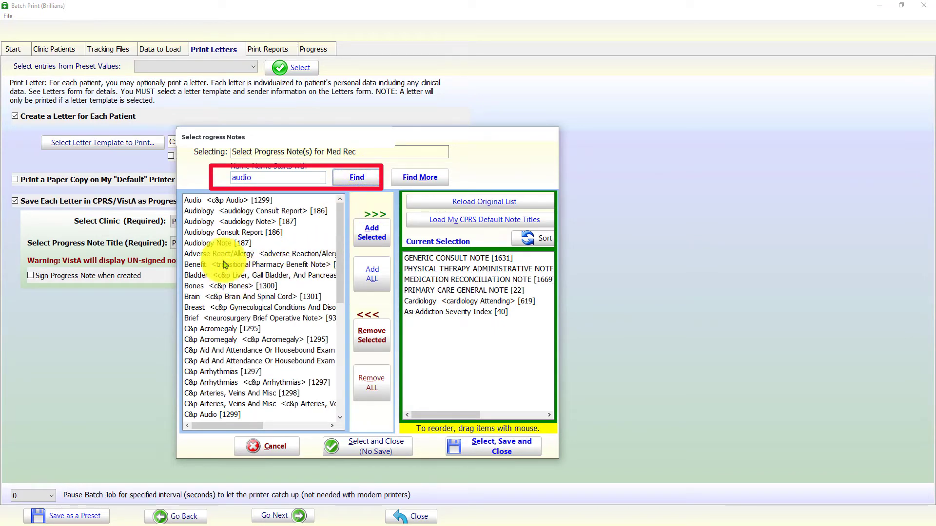
click(218, 243)
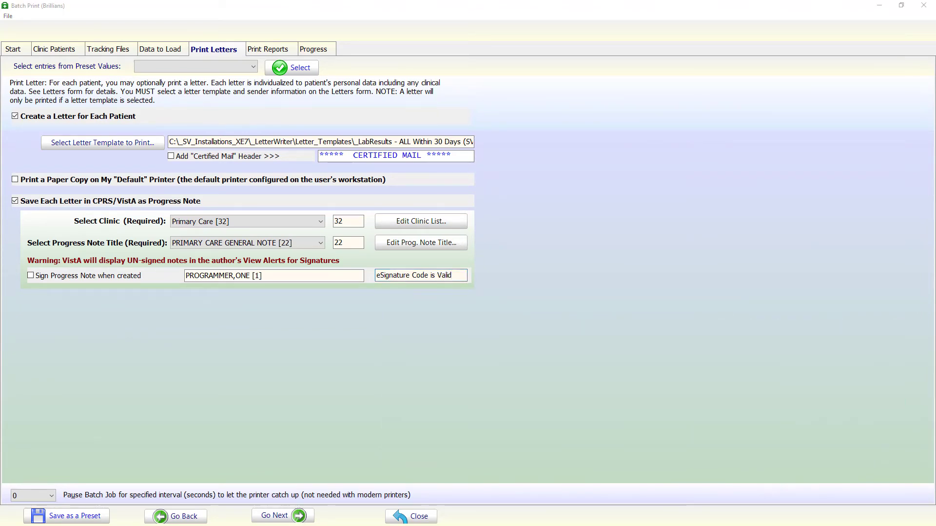
Save the current print job settings as a preset
click(67, 516)
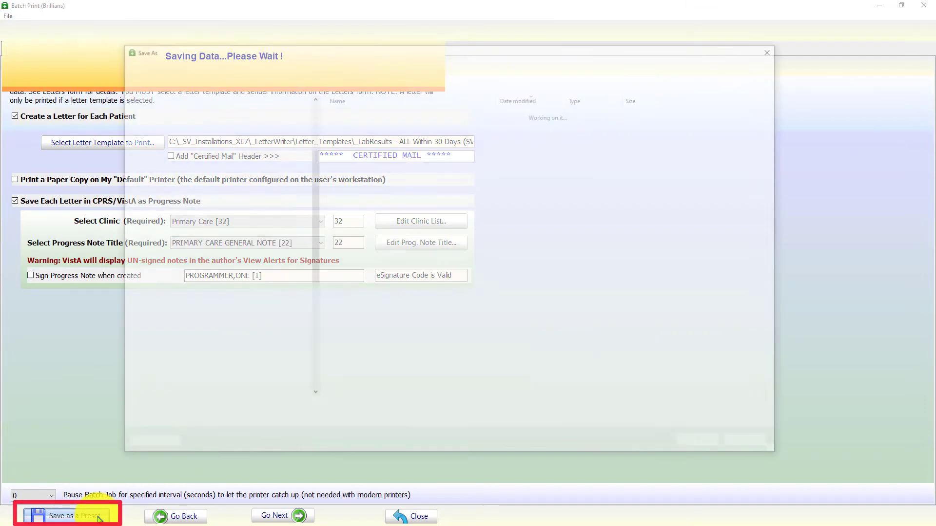